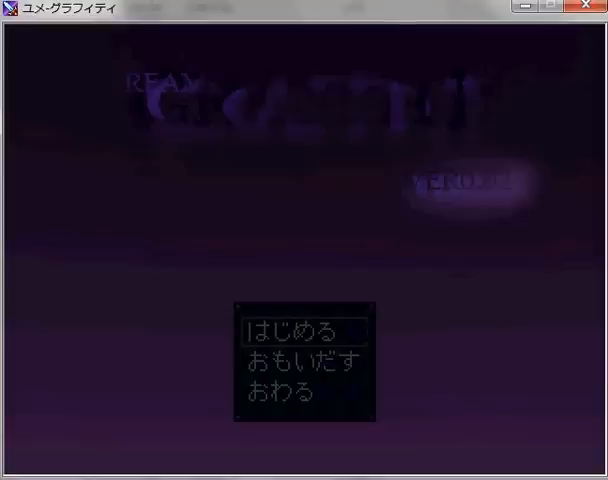
Choose はじめる on the title screen to begin a new game in the dim red bedroom
left_click(304, 330)
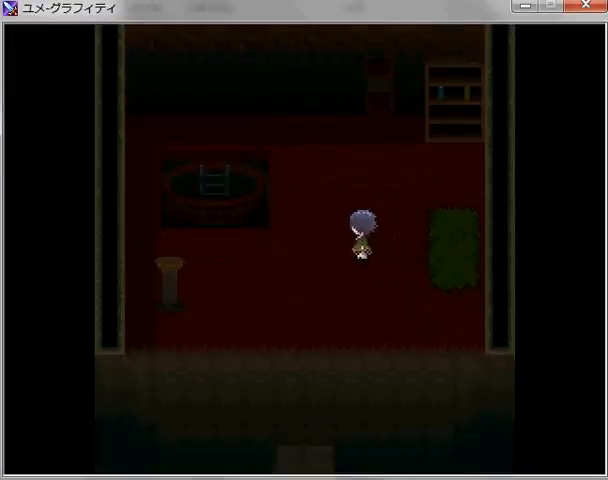
Walk the dreamer around the red bedroom and out to the purple grass by the cave
key("Down")
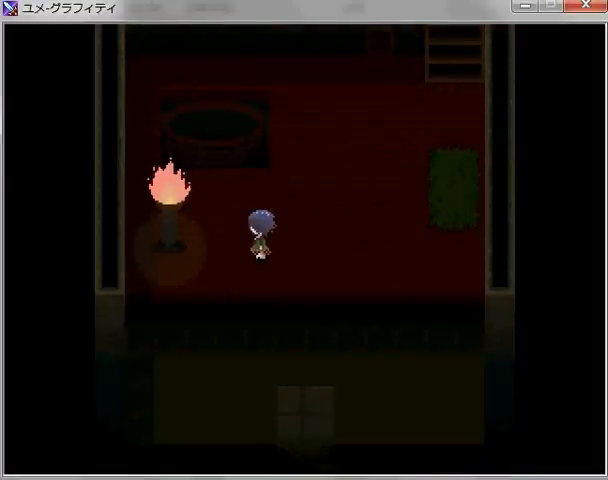
key("down")
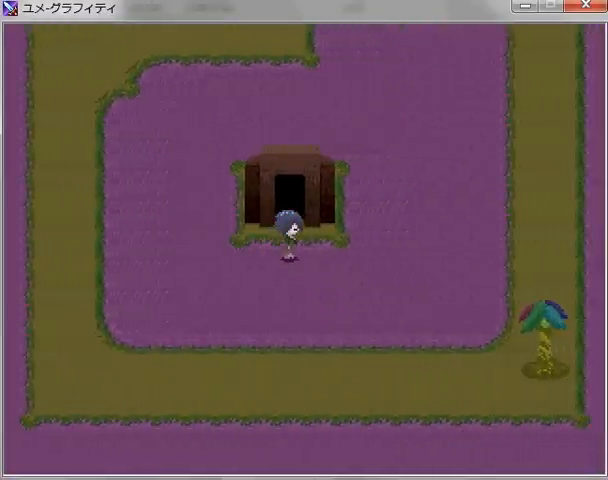
Walk the full length of the dark brick walkway into the rooftop playground
key("up")
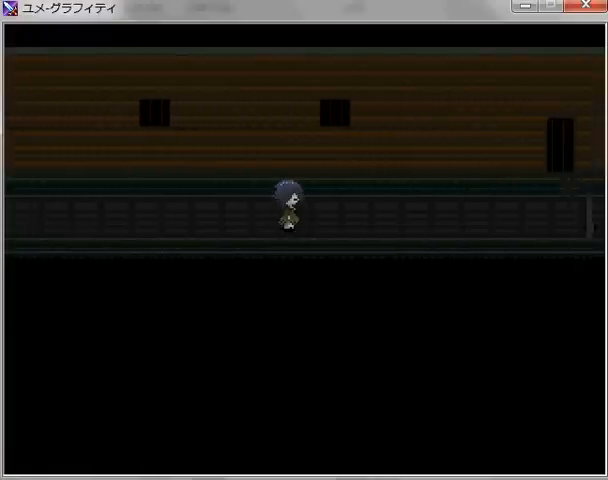
key("right")
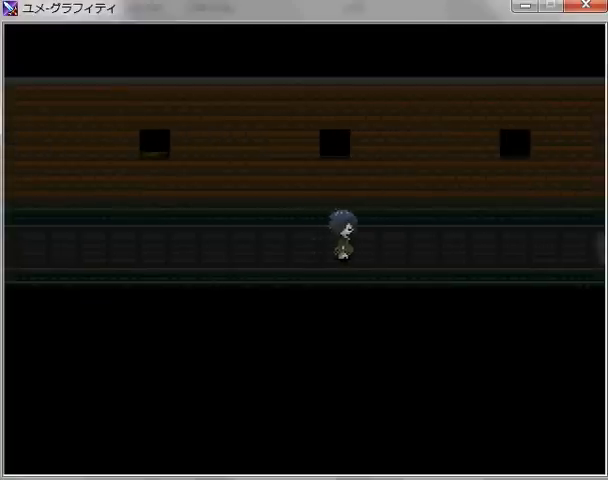
key("Right")
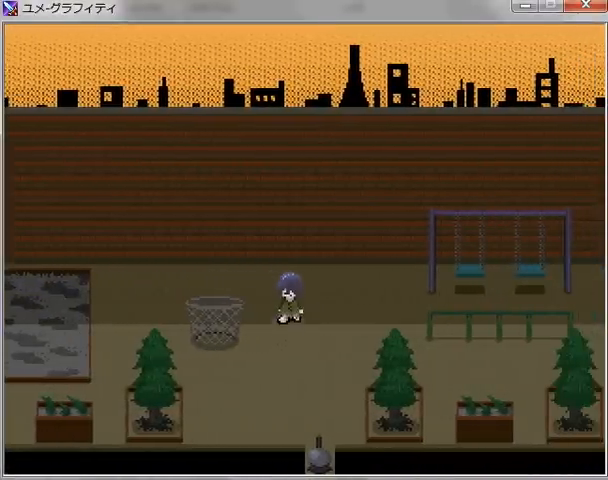
Wander the playground and pass into the teal pipe-lined area under the ceiling lamps
key("Down")
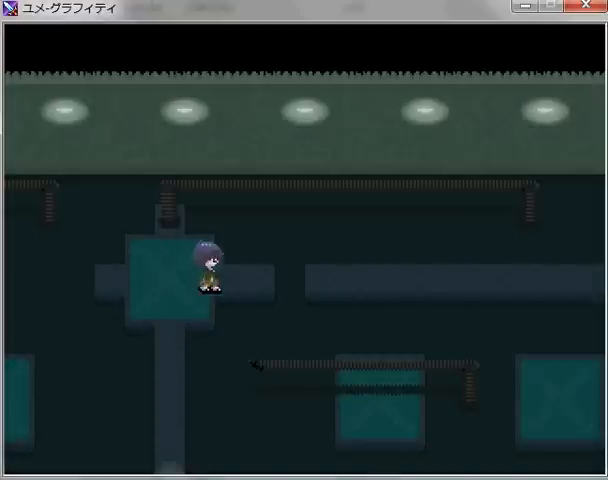
Follow the railed teal walkways past the large windows onto the sandy cobblestone paths
key("Right")
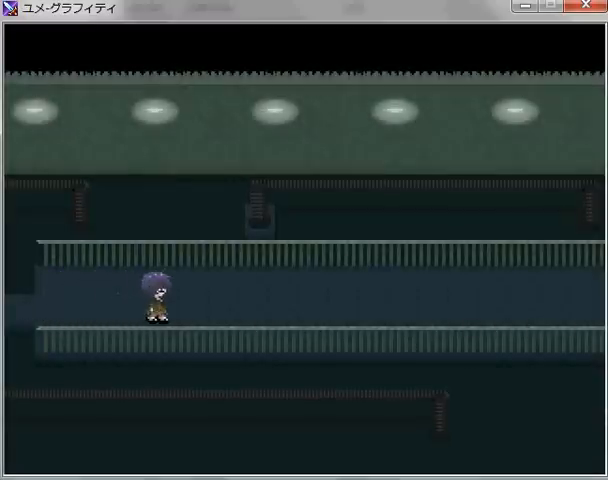
key("Right")
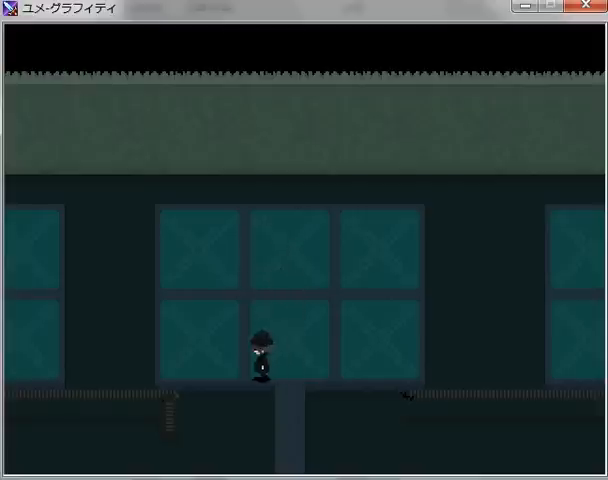
key("Escape")
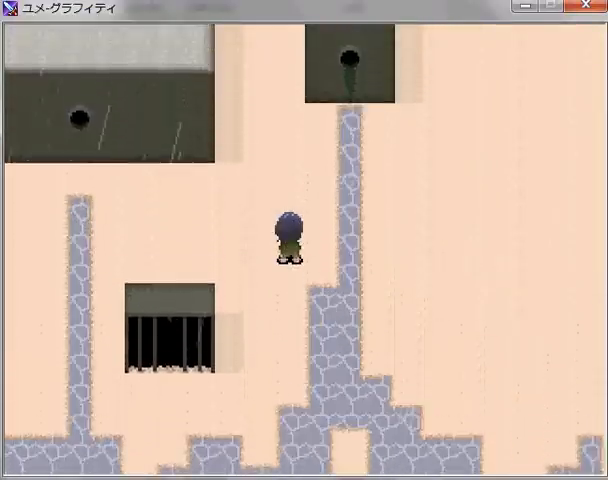
Cross the sandy paths, climb the grey steps and the foggy plaza into the green-tiled room
key("up")
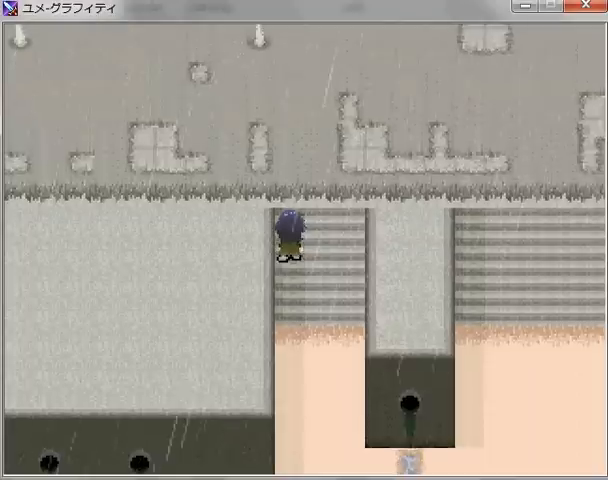
key("Up")
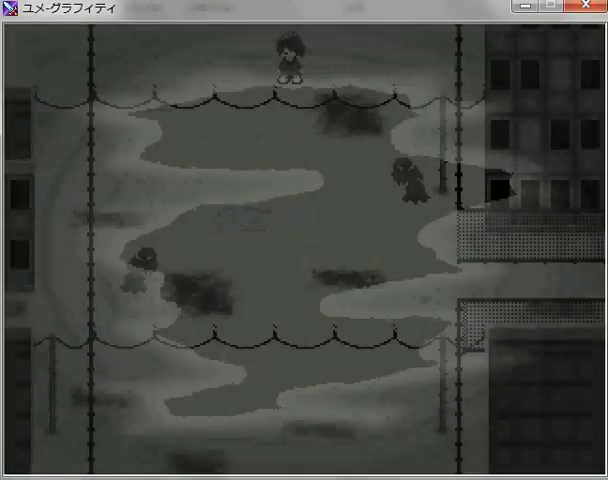
key("down")
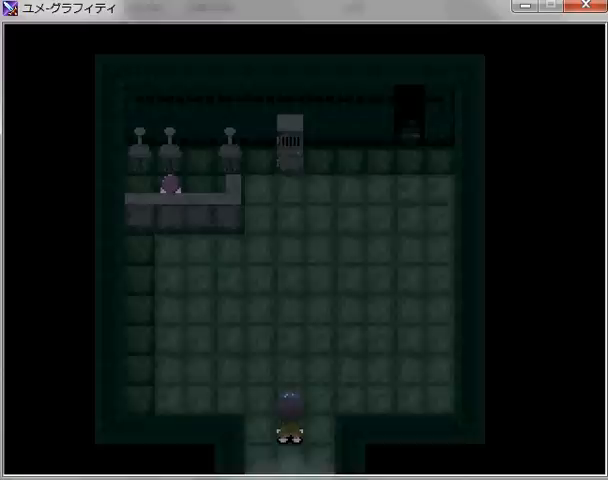
Inspect the machine by the counter, then head on into the green stone block maze
key("Up")
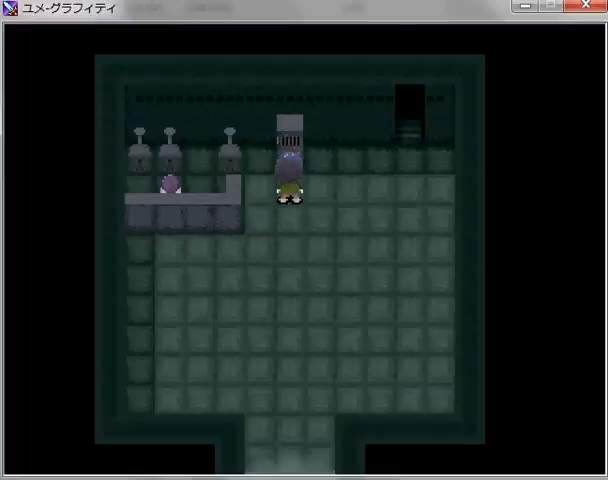
key("Right")
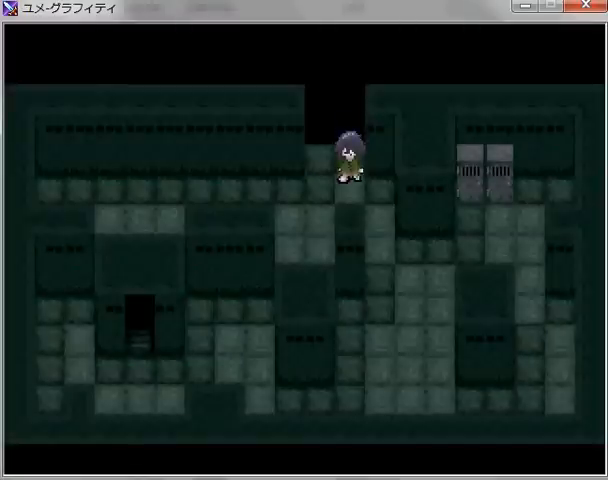
key("Down")
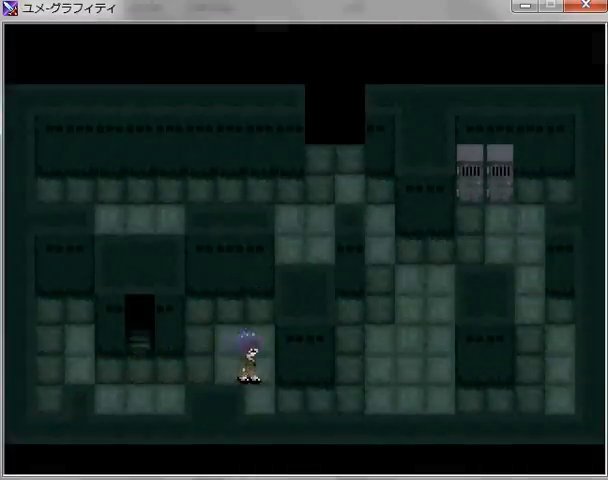
Find the maze's way out and walk along the grey stone corridor lined with bars
key("Right")
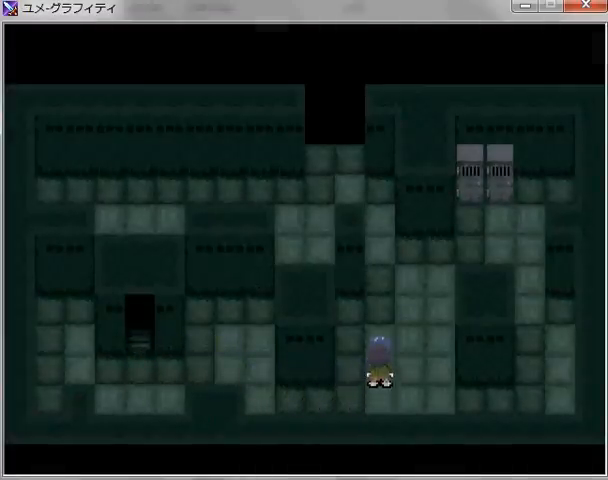
key("up")
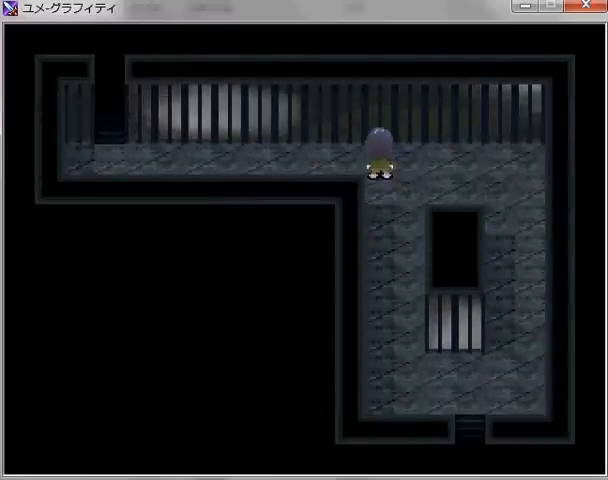
key("Left")
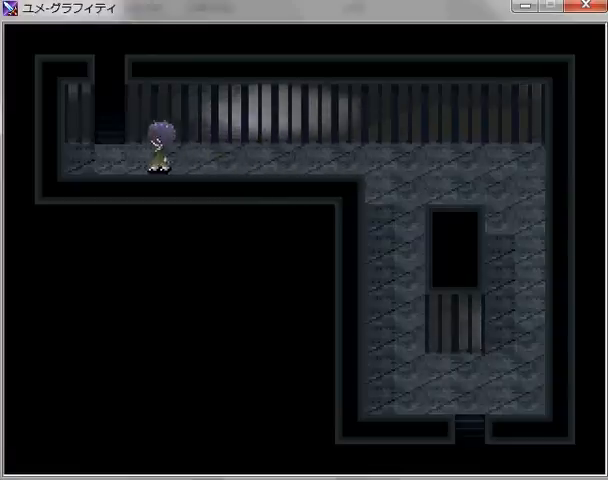